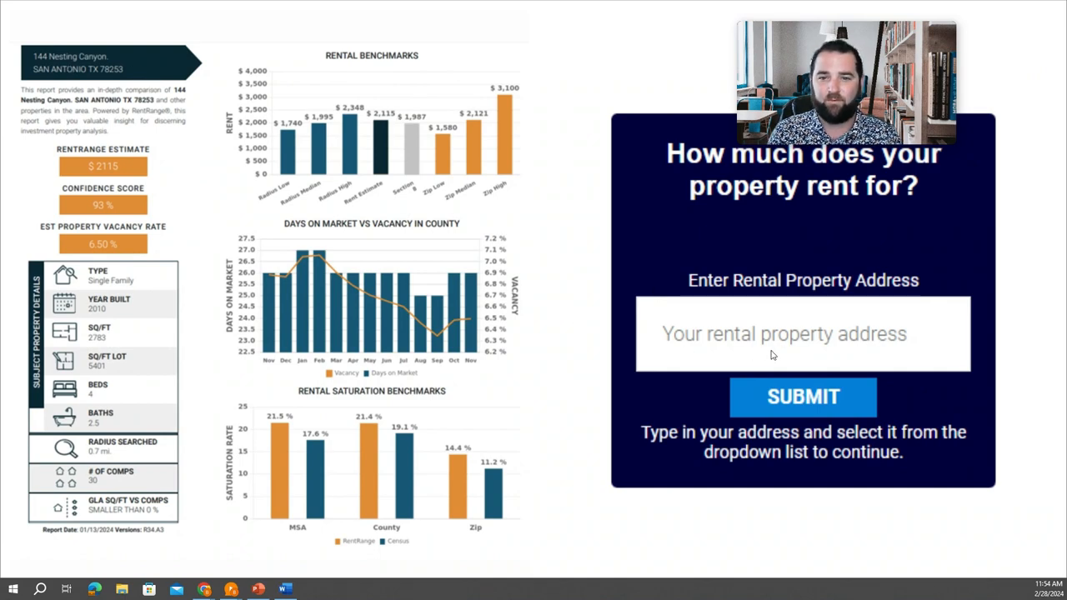
mouse_move(790, 353)
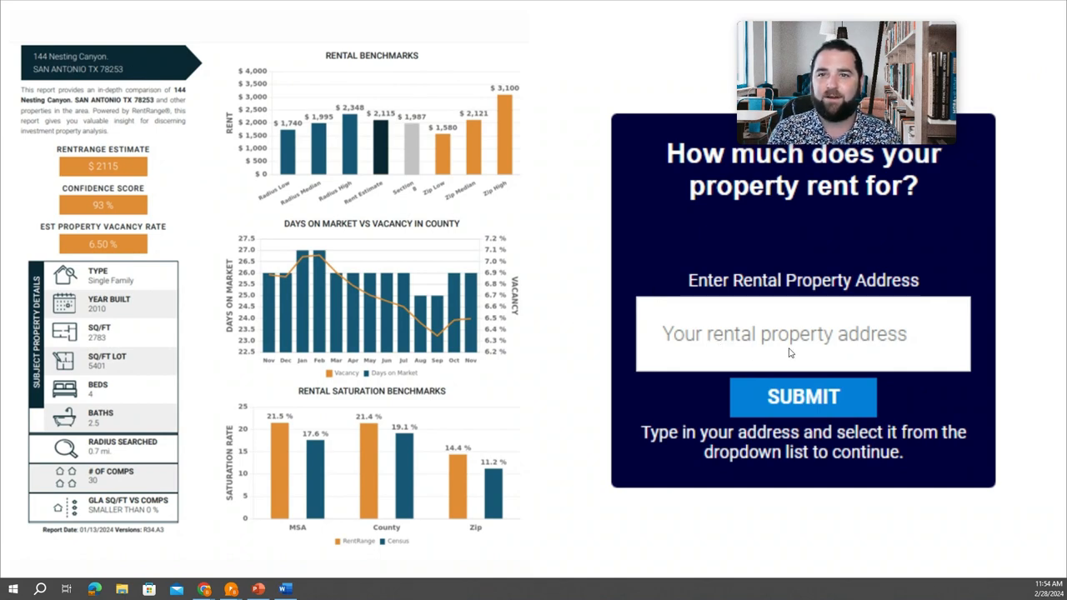
mouse_move(1007, 297)
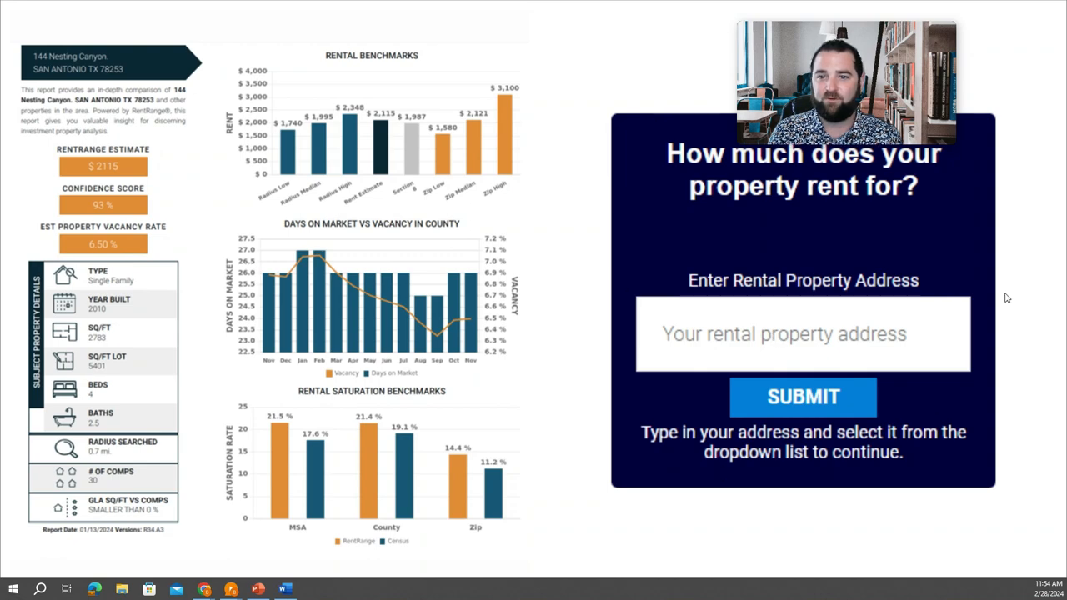
mouse_move(977, 334)
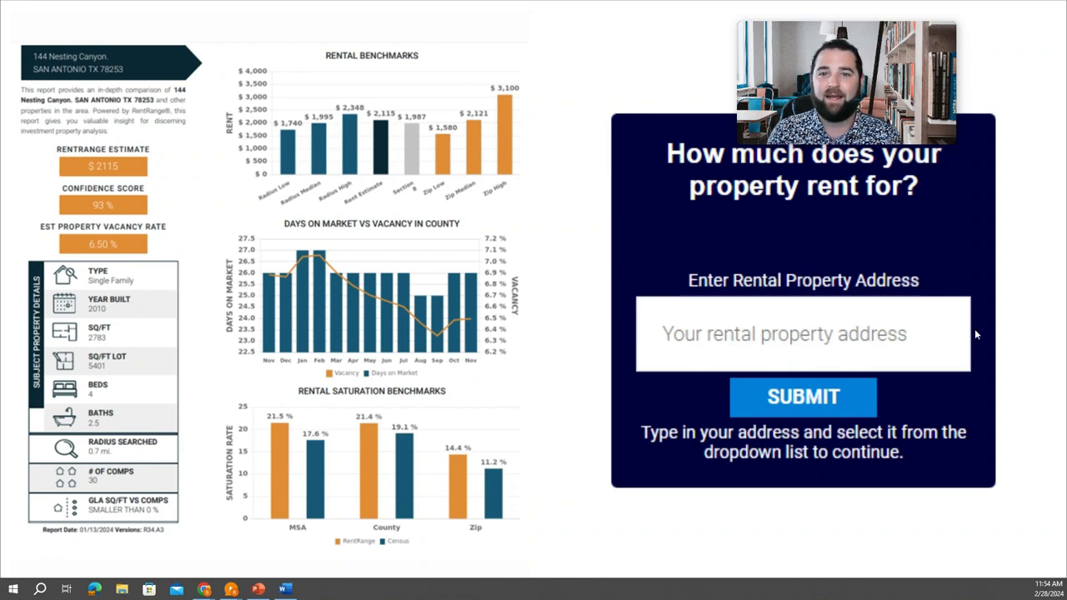
mouse_move(555, 137)
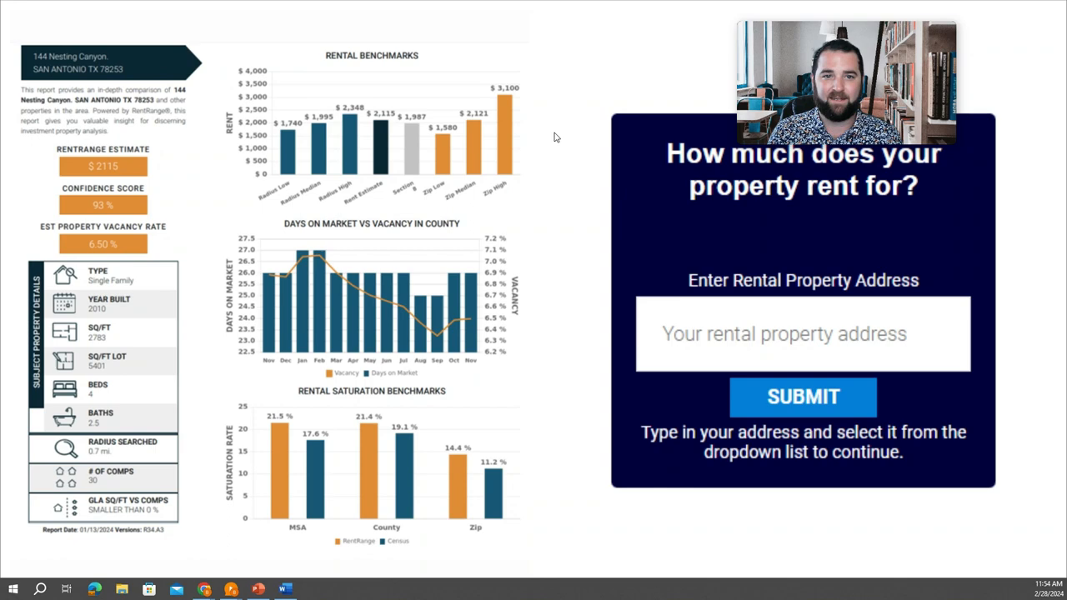
mouse_move(117, 140)
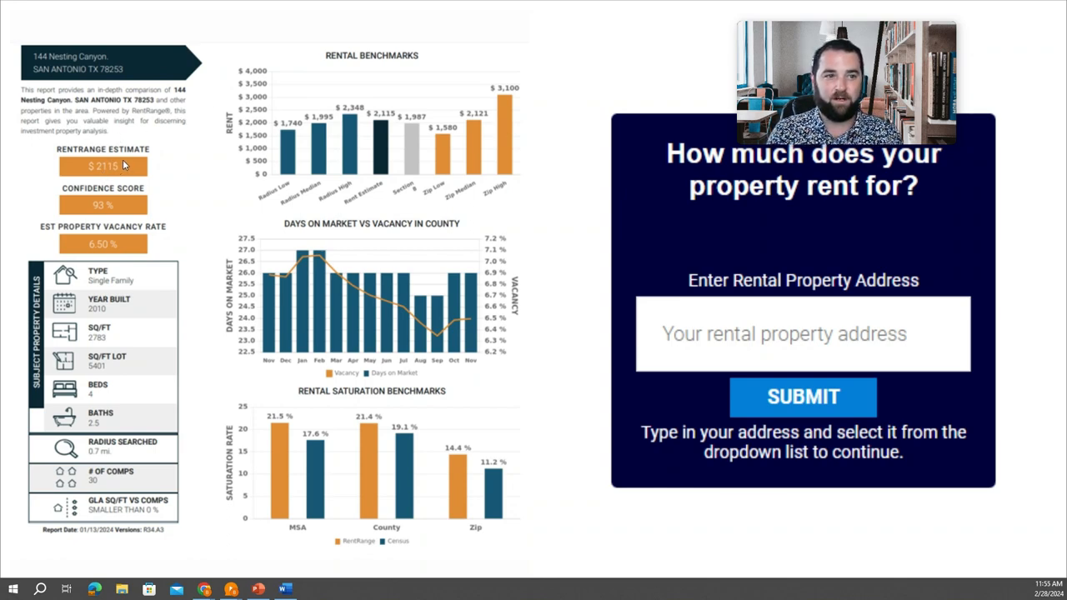
mouse_move(287, 200)
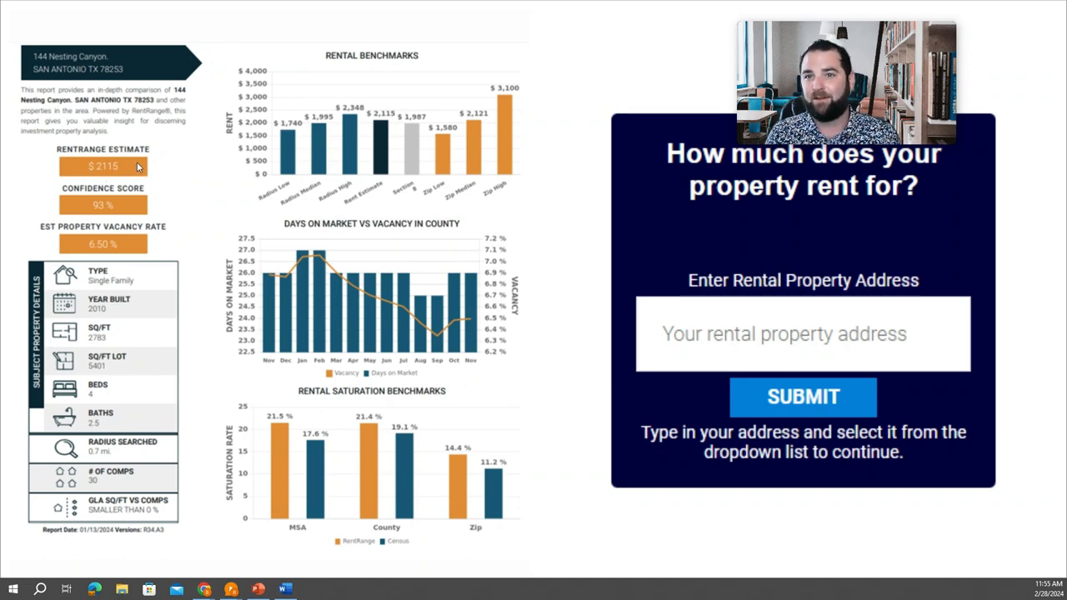
mouse_move(99, 188)
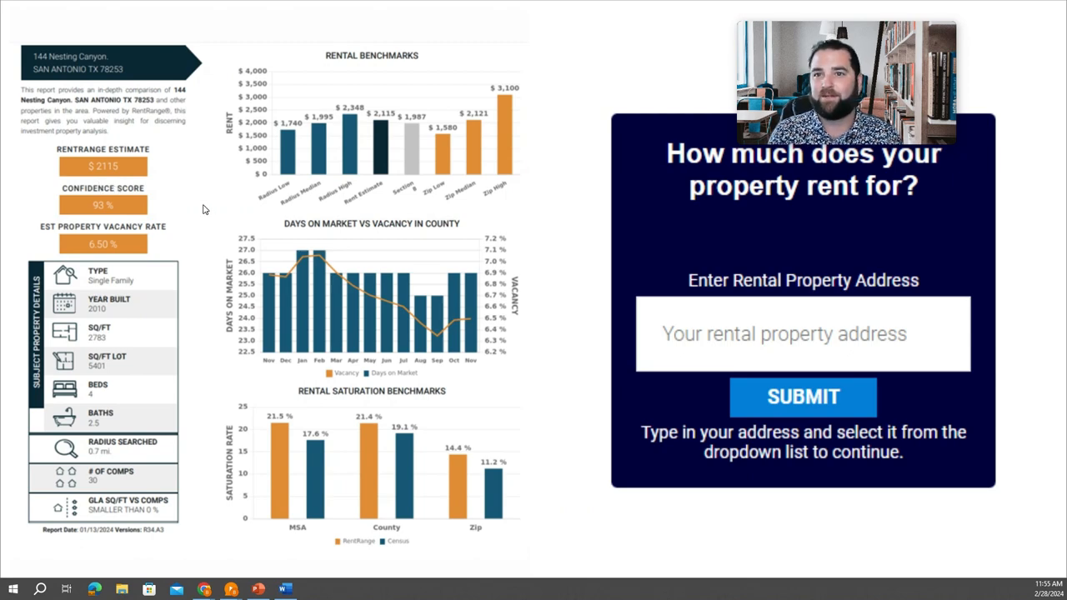
mouse_move(214, 213)
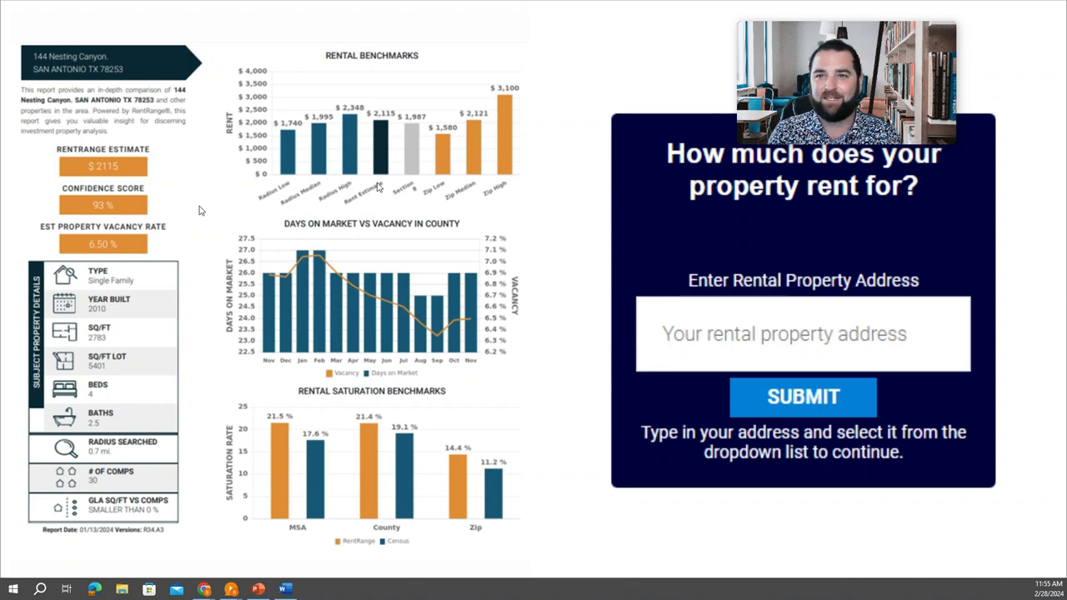
mouse_move(450, 220)
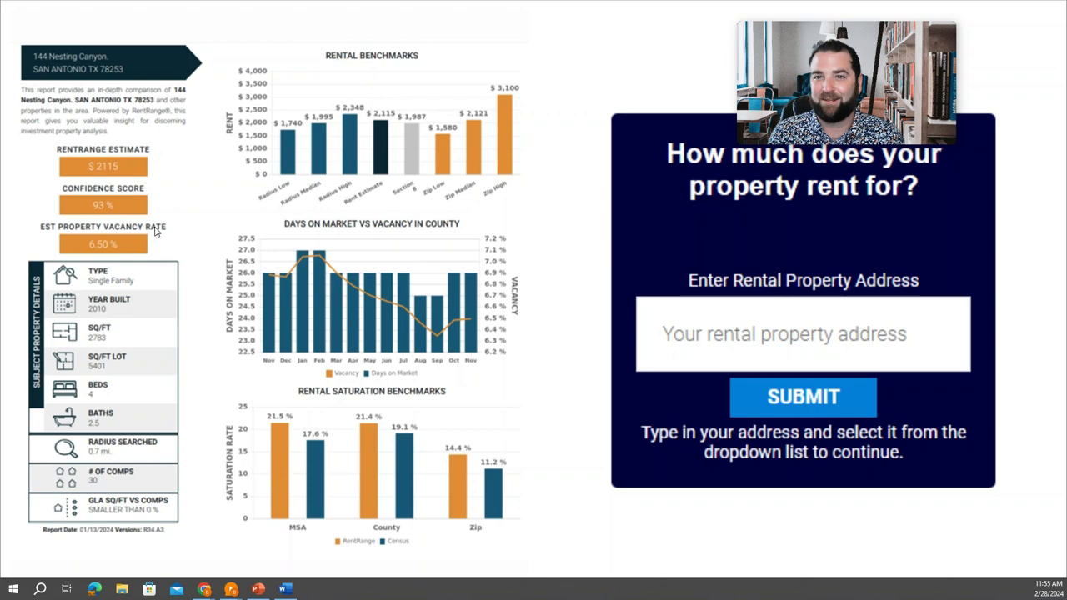
mouse_move(145, 219)
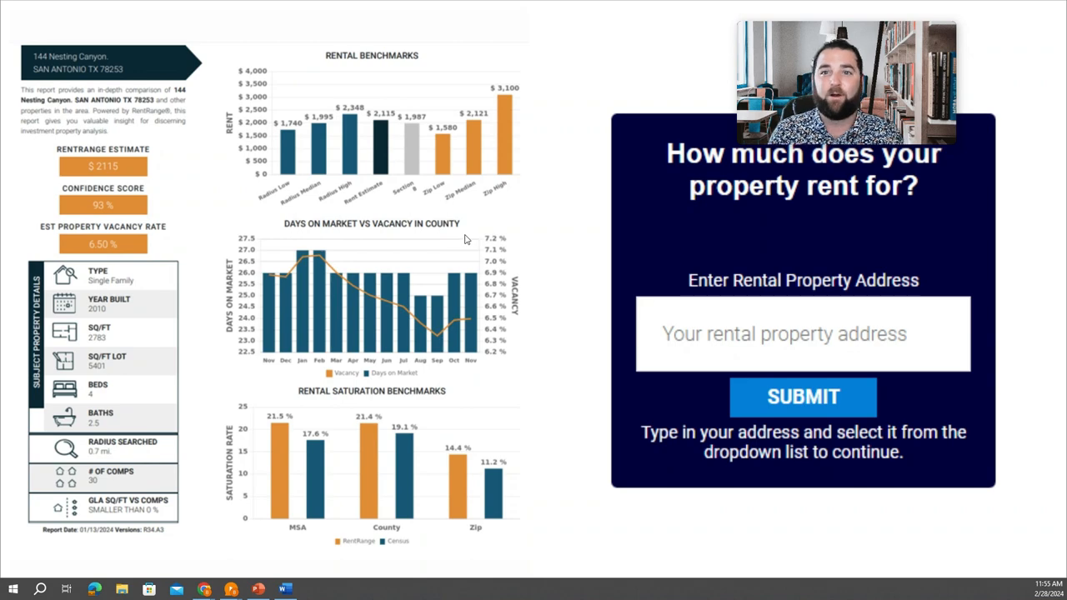
mouse_move(525, 243)
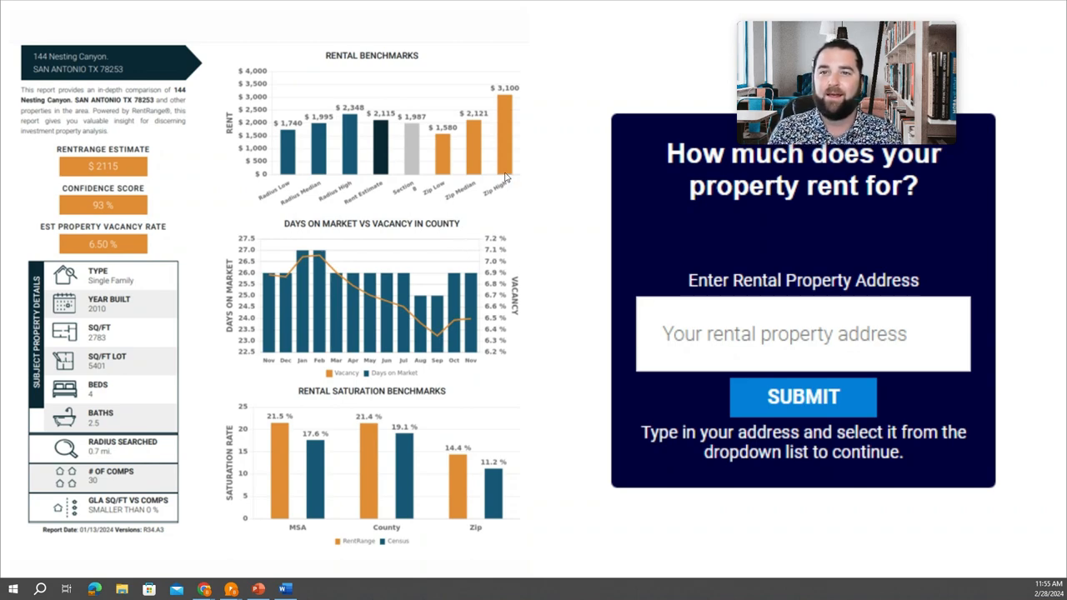
mouse_move(561, 120)
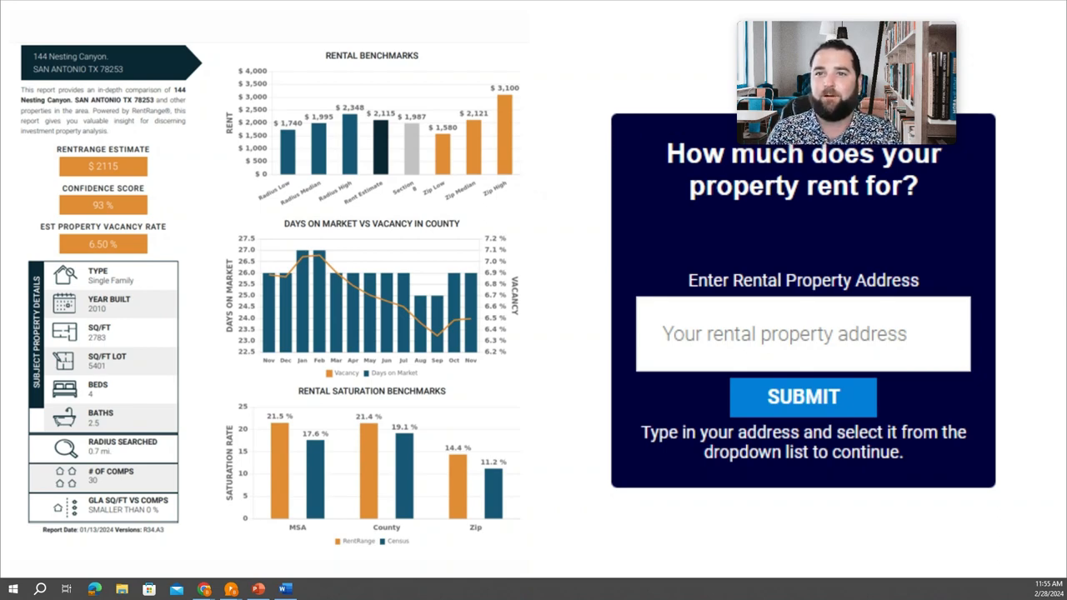
mouse_move(765, 190)
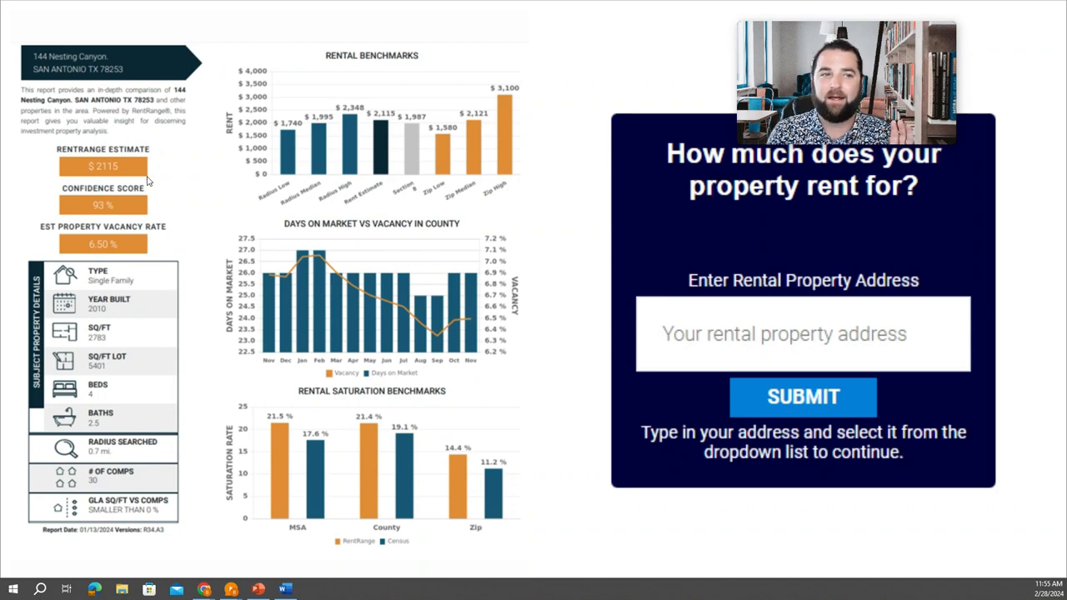
mouse_move(457, 110)
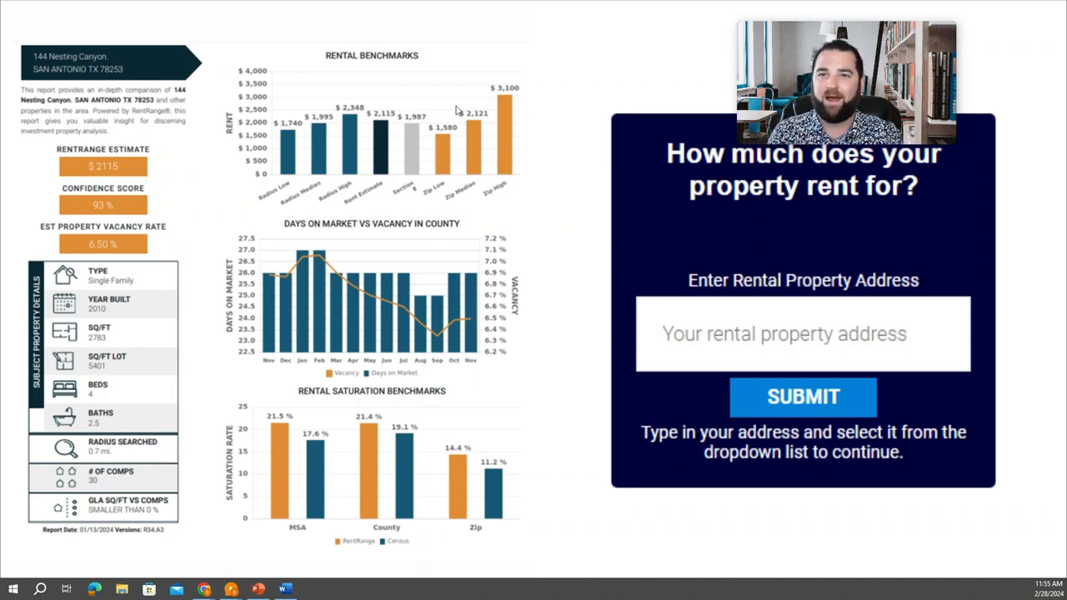
mouse_move(450, 74)
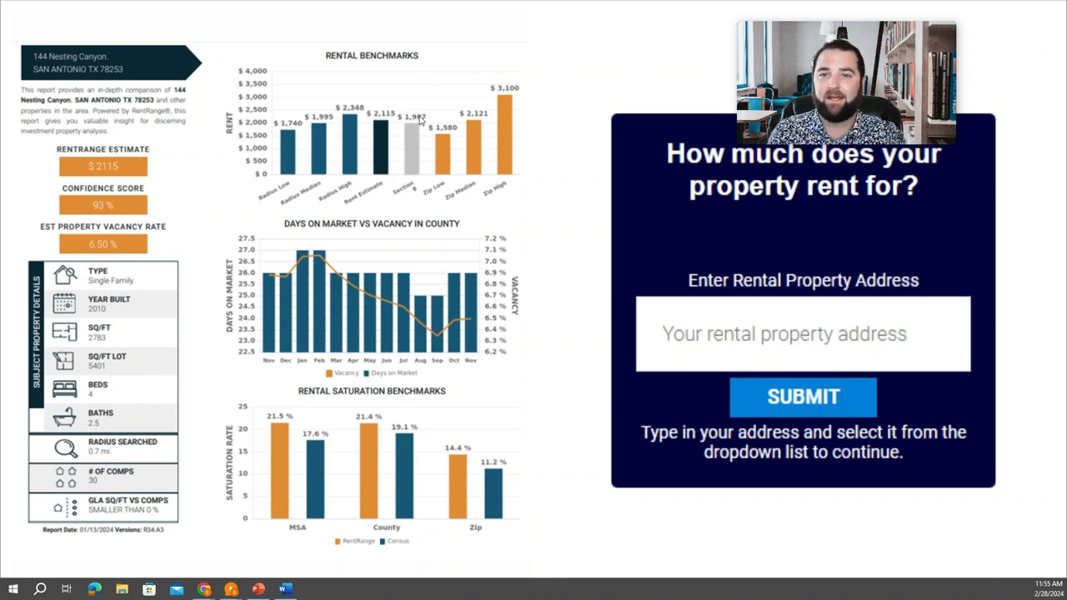
mouse_move(610, 164)
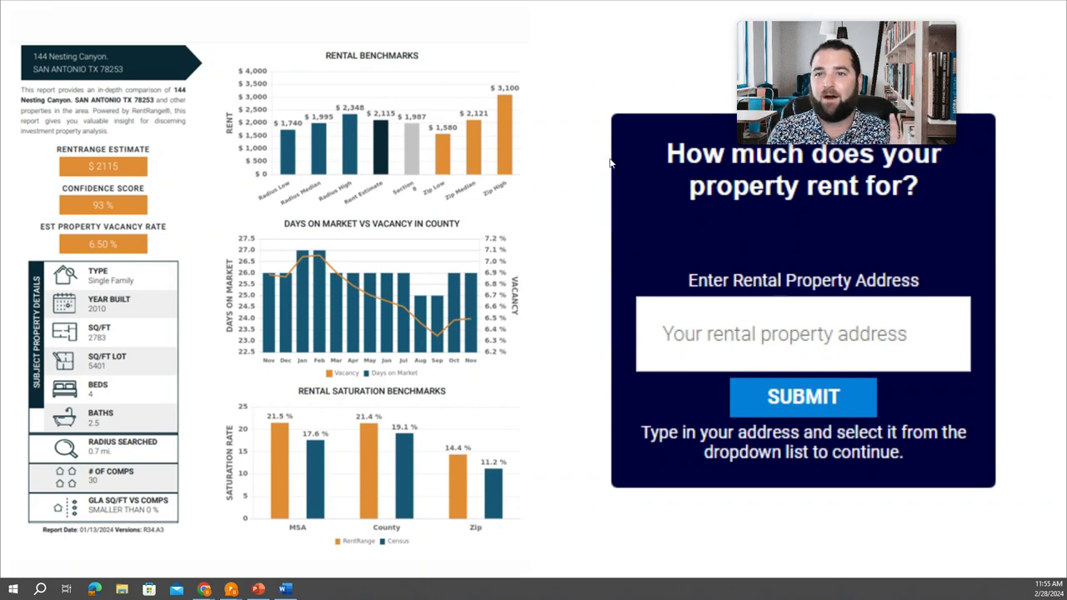
mouse_move(403, 253)
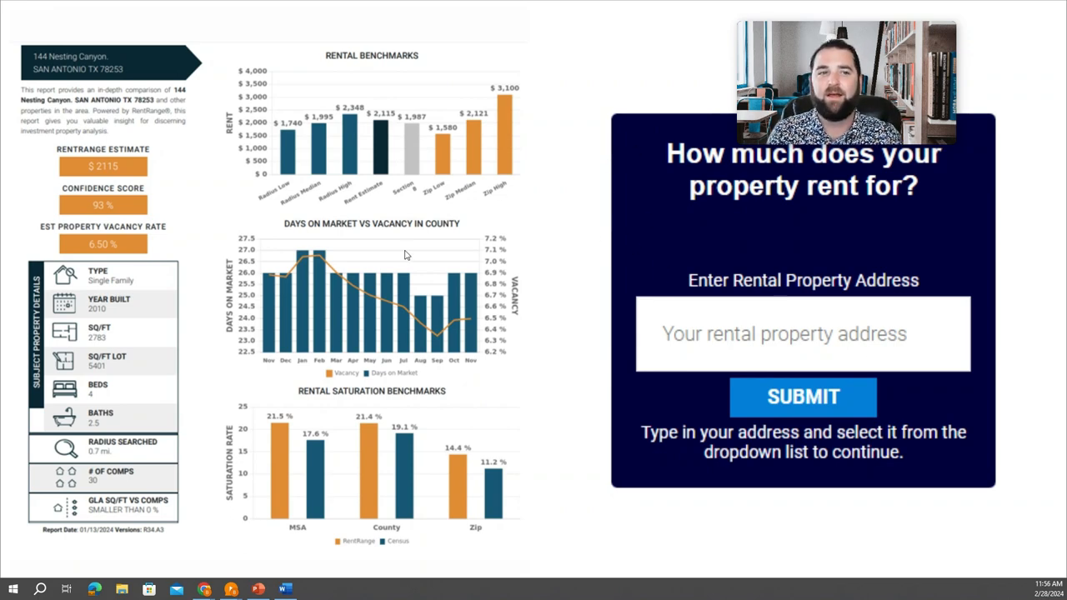
mouse_move(540, 357)
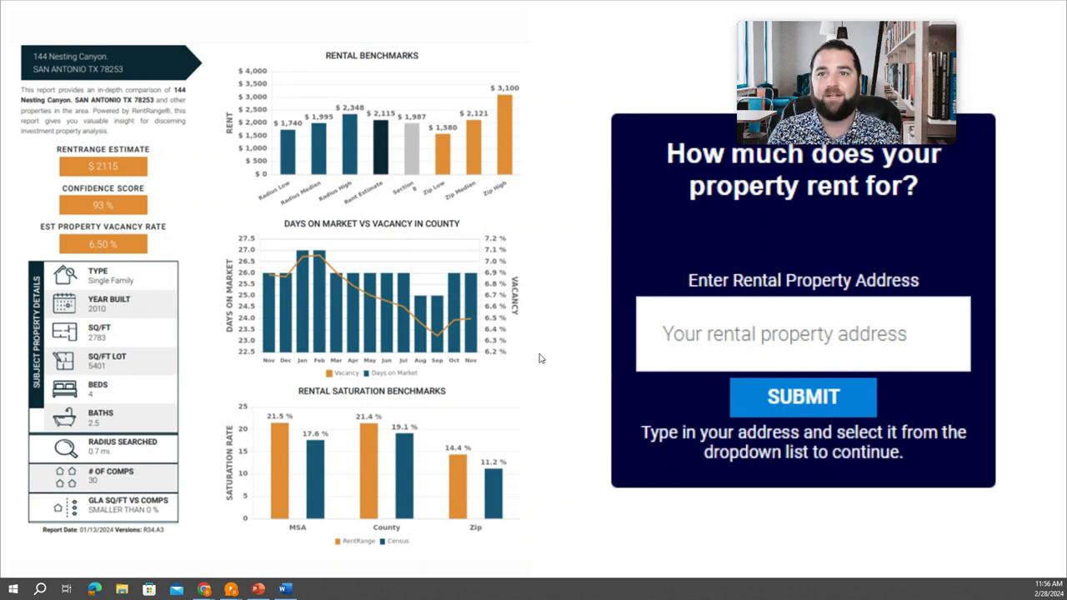
mouse_move(520, 357)
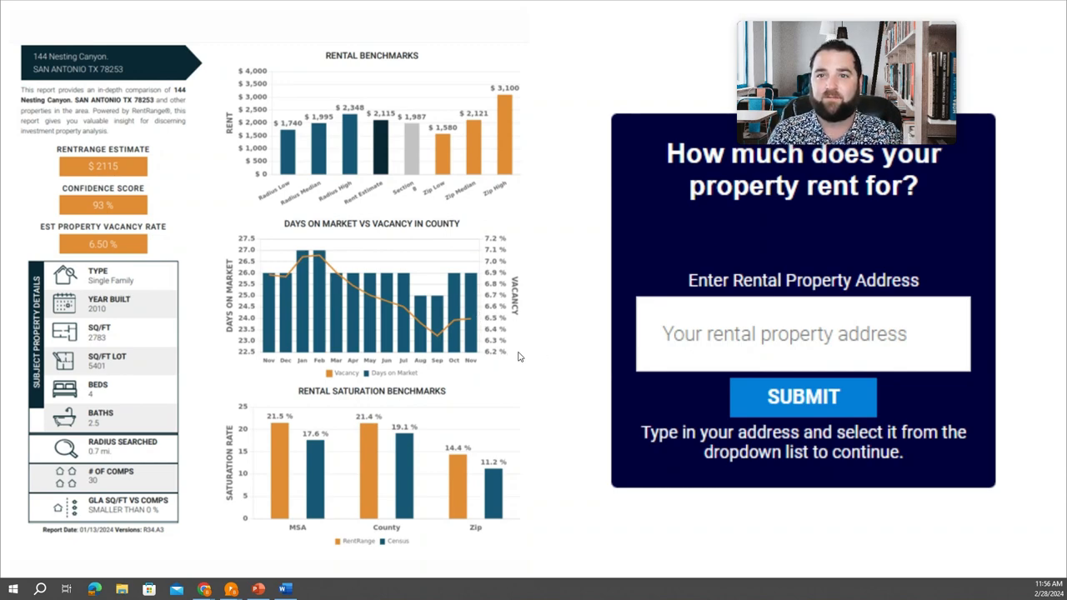
mouse_move(313, 243)
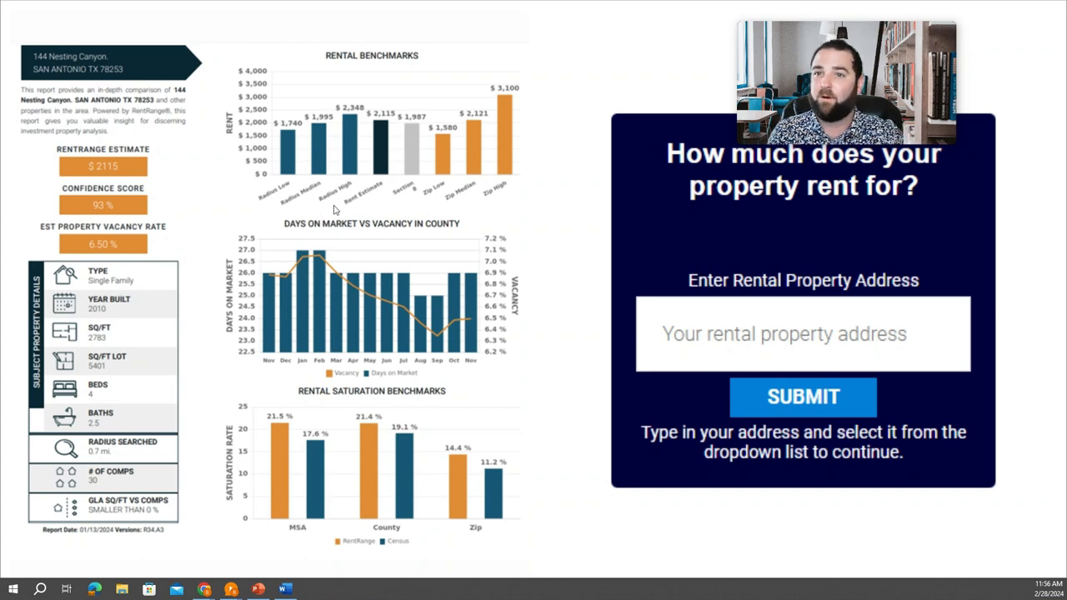
mouse_move(387, 245)
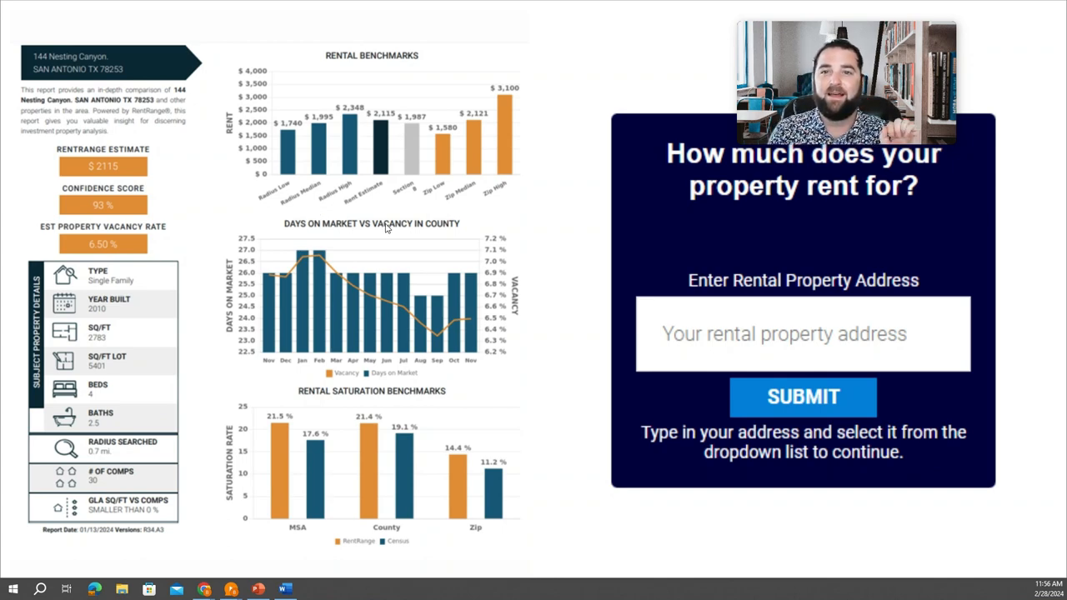
mouse_move(103, 243)
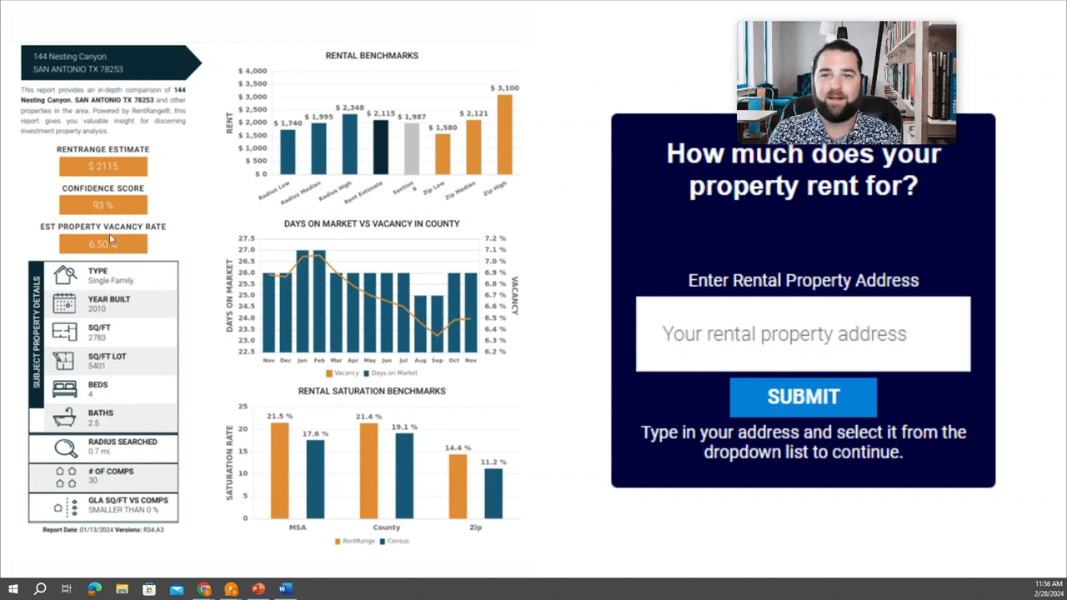
mouse_move(630, 485)
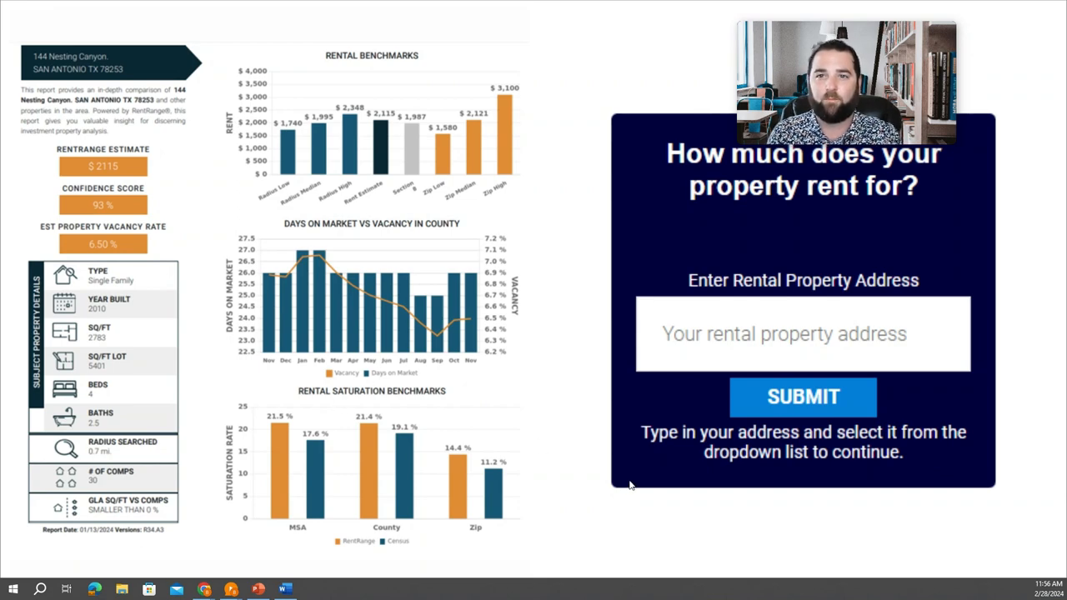
mouse_move(580, 360)
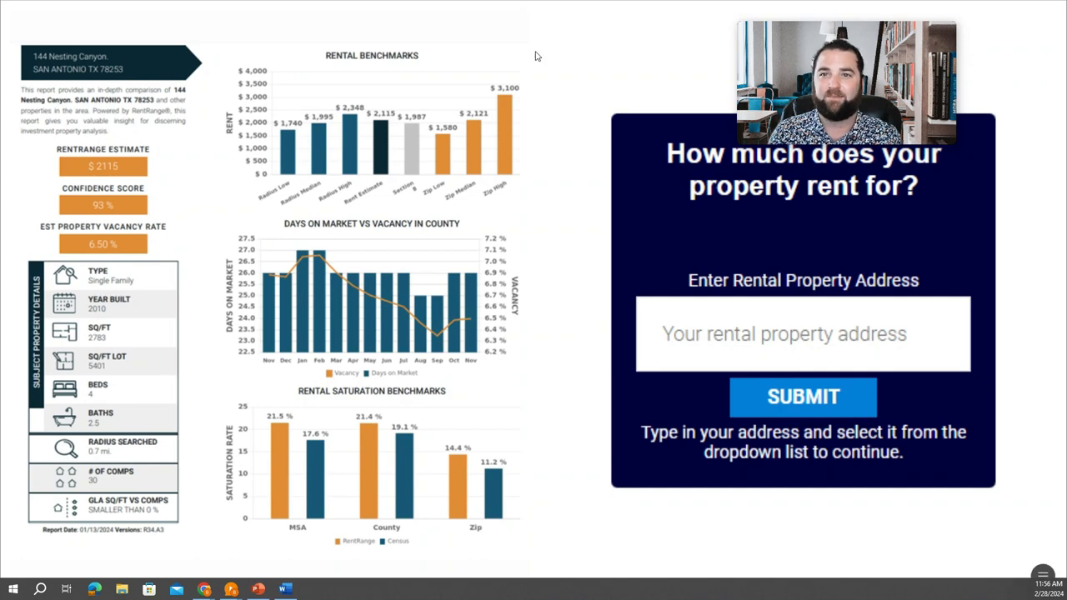
mouse_move(750, 487)
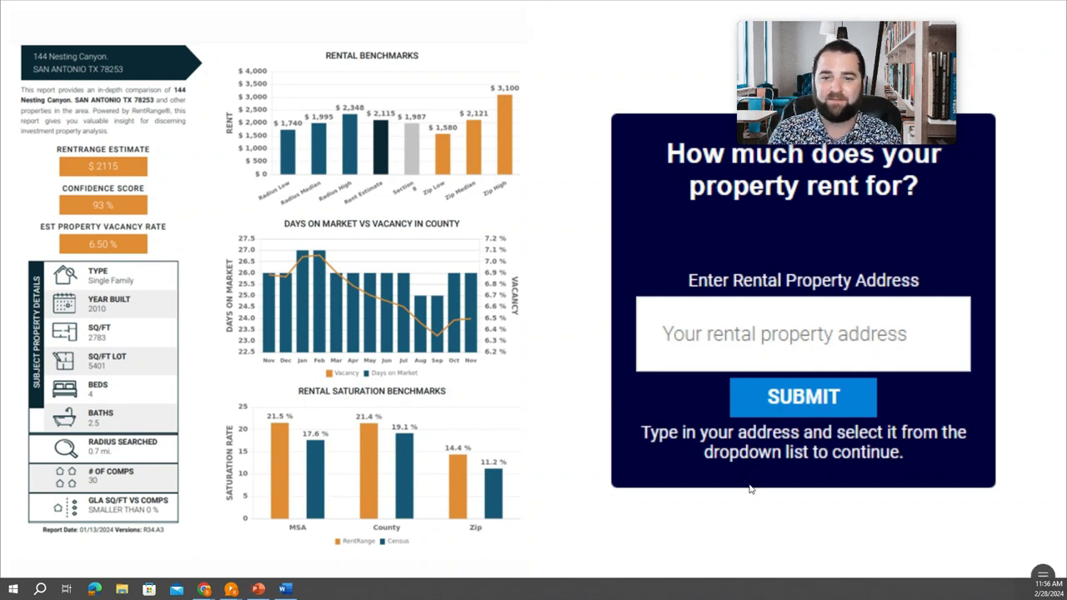